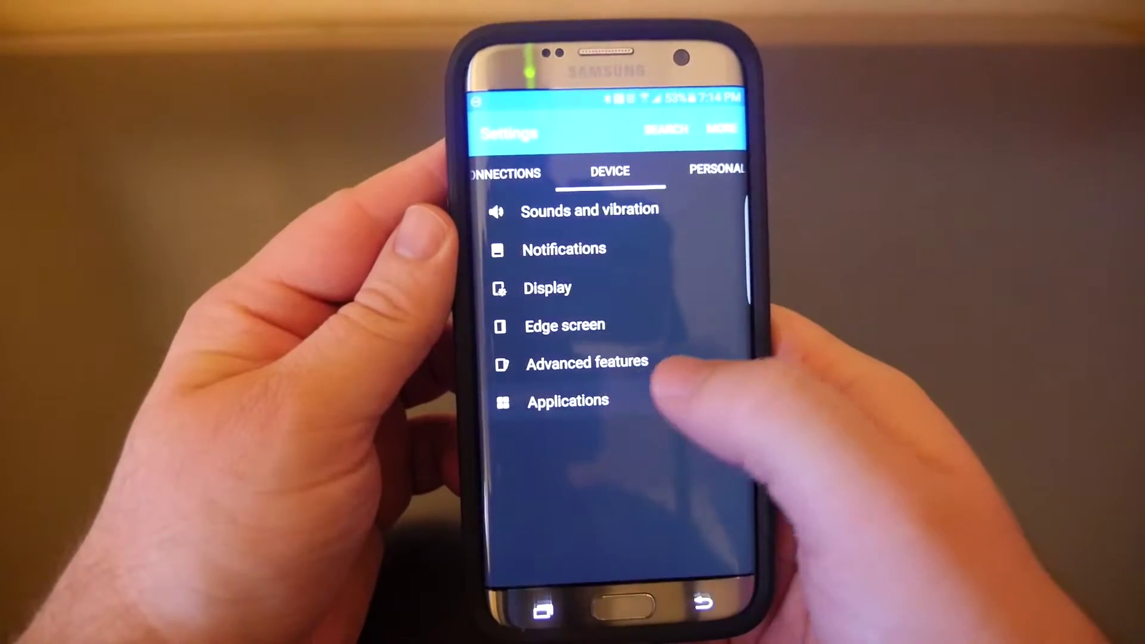
# Navigate through Applications and Application manager to the Alto app's info page.
pyautogui.click(568, 401)
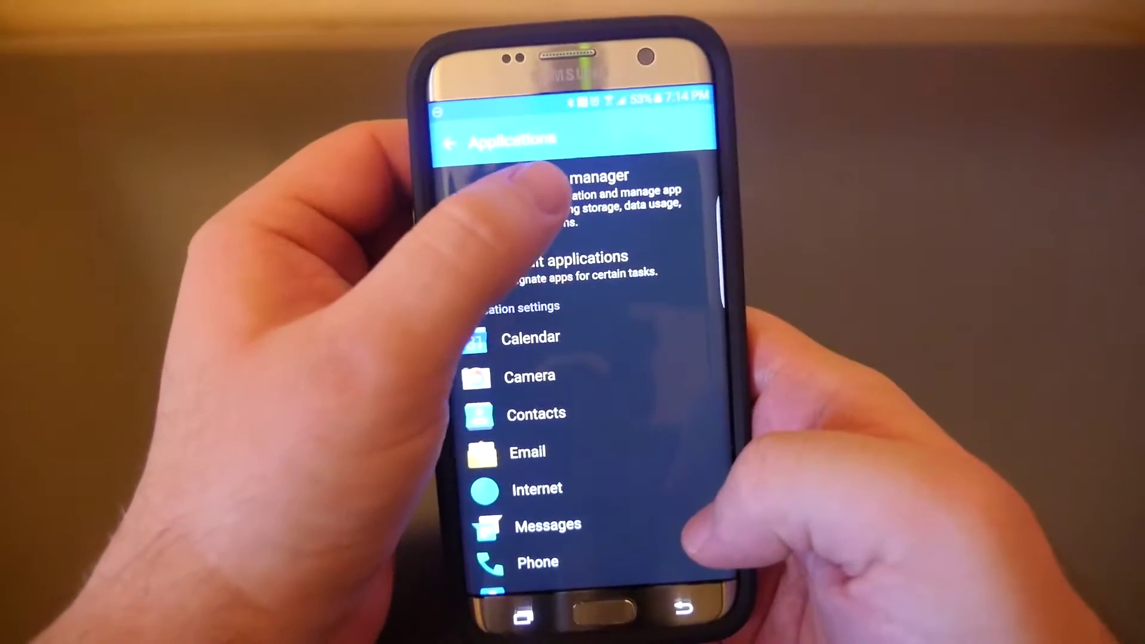
pyautogui.click(553, 179)
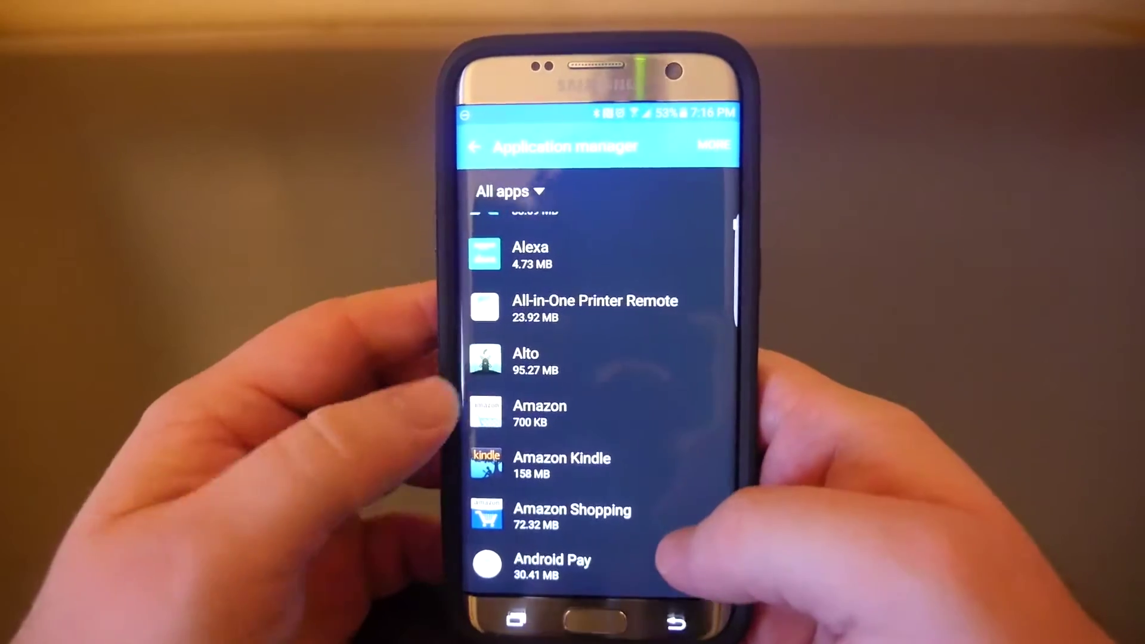
pyautogui.click(549, 360)
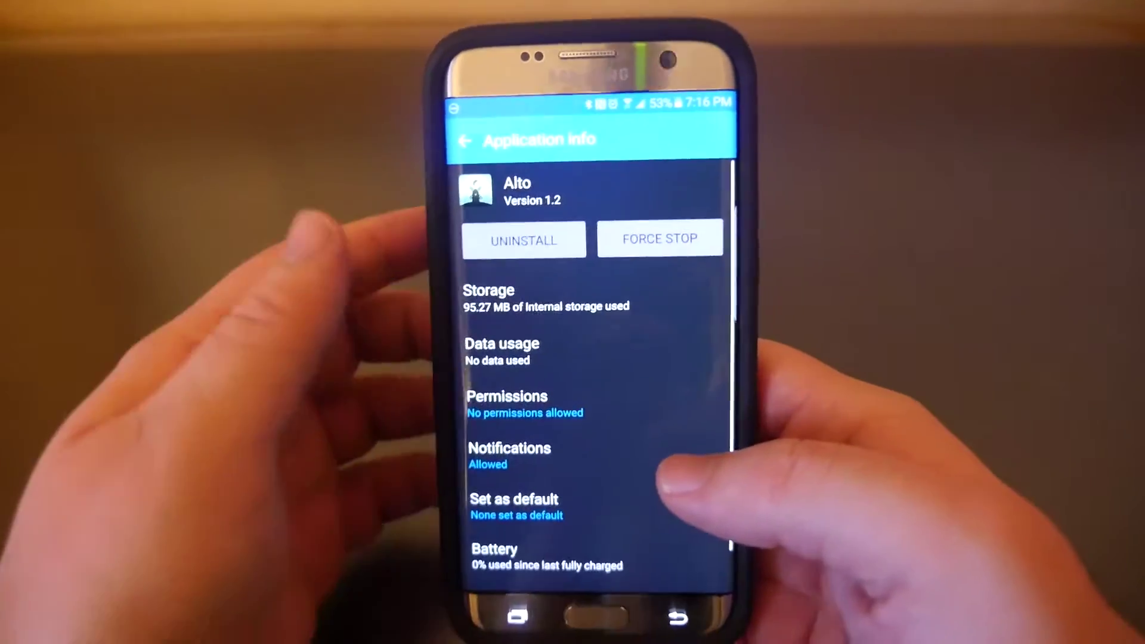